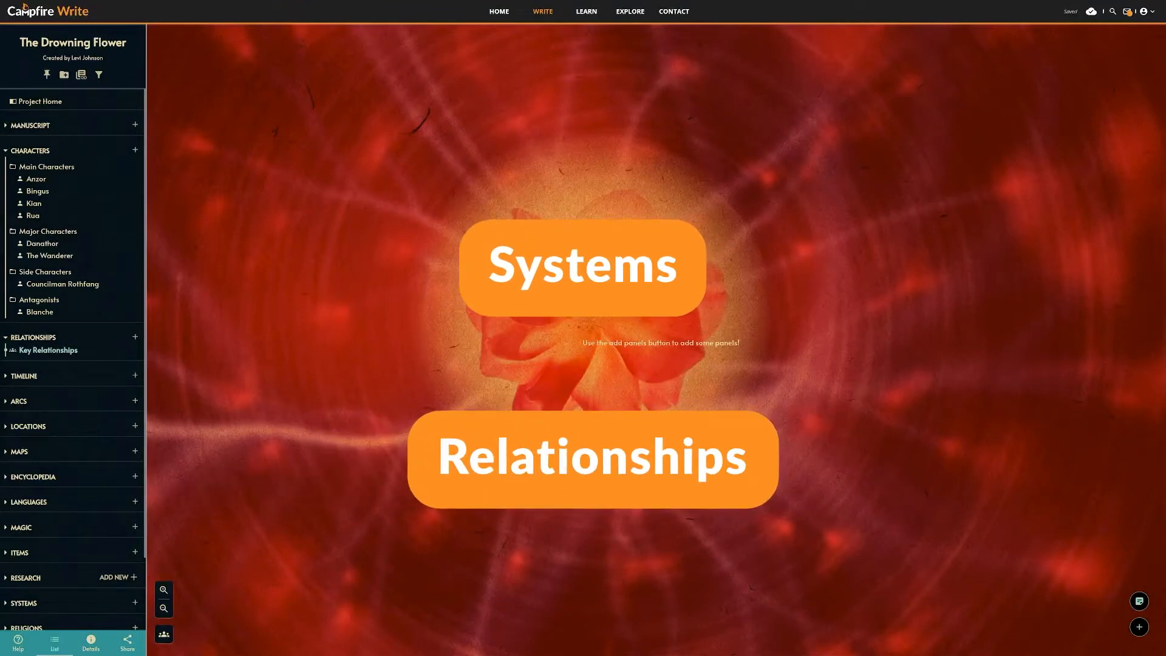
- Search 'character' and add the nine found characters to the Key Relationships web
left_click(592, 457)
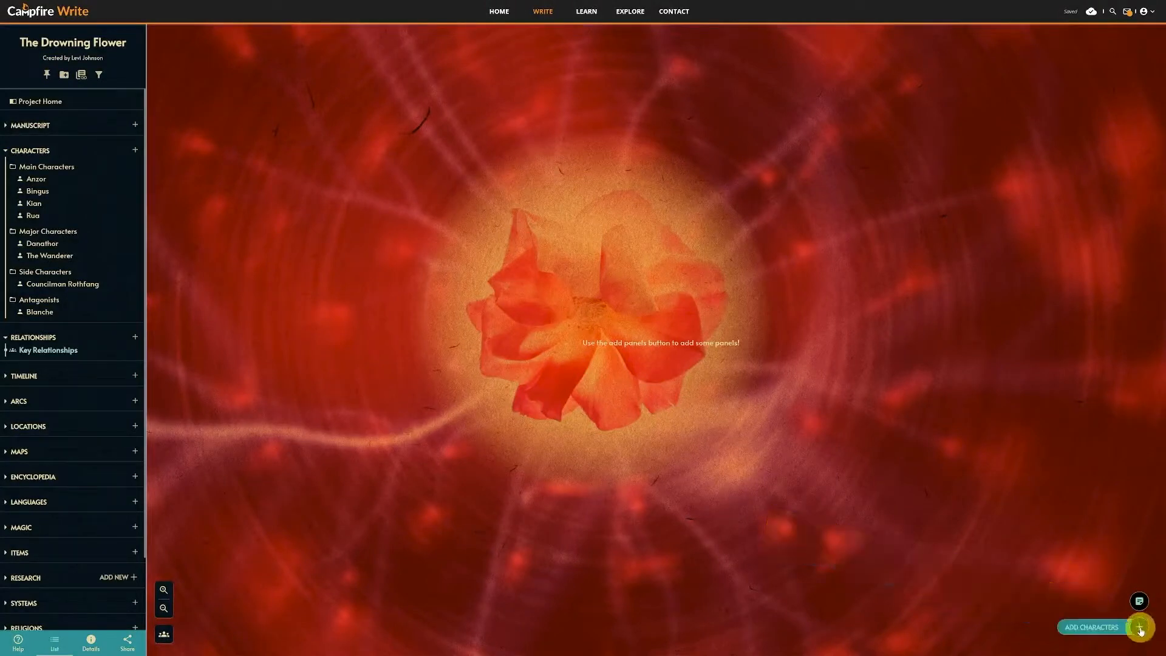
left_click(1091, 626)
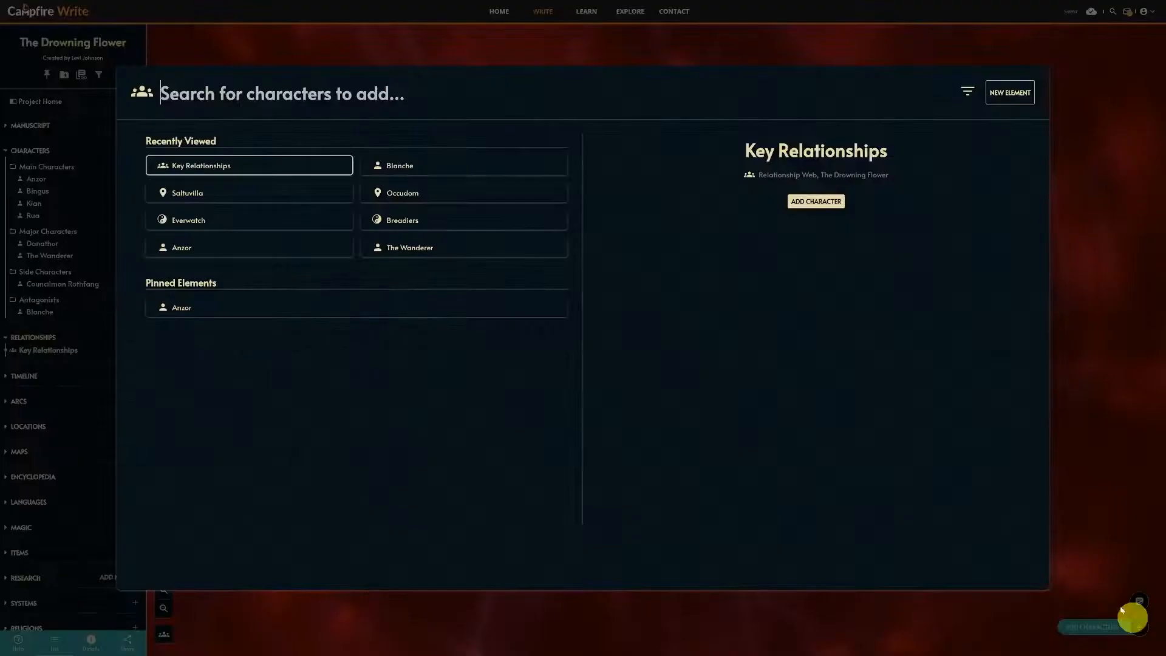
type("character")
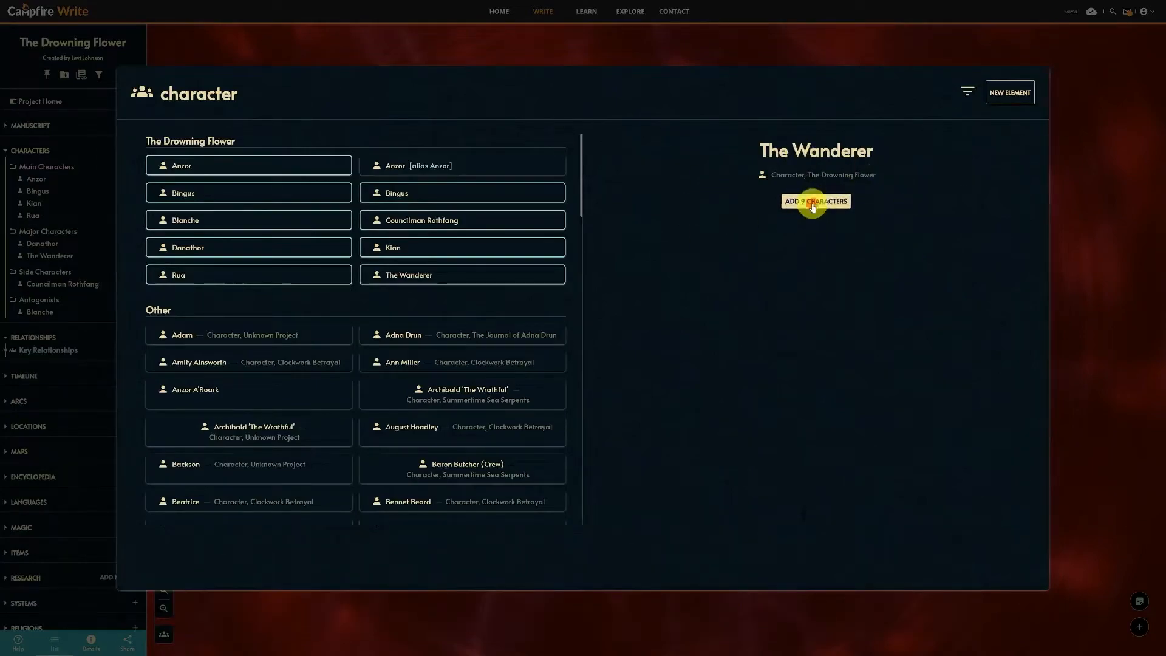
left_click(48, 350)
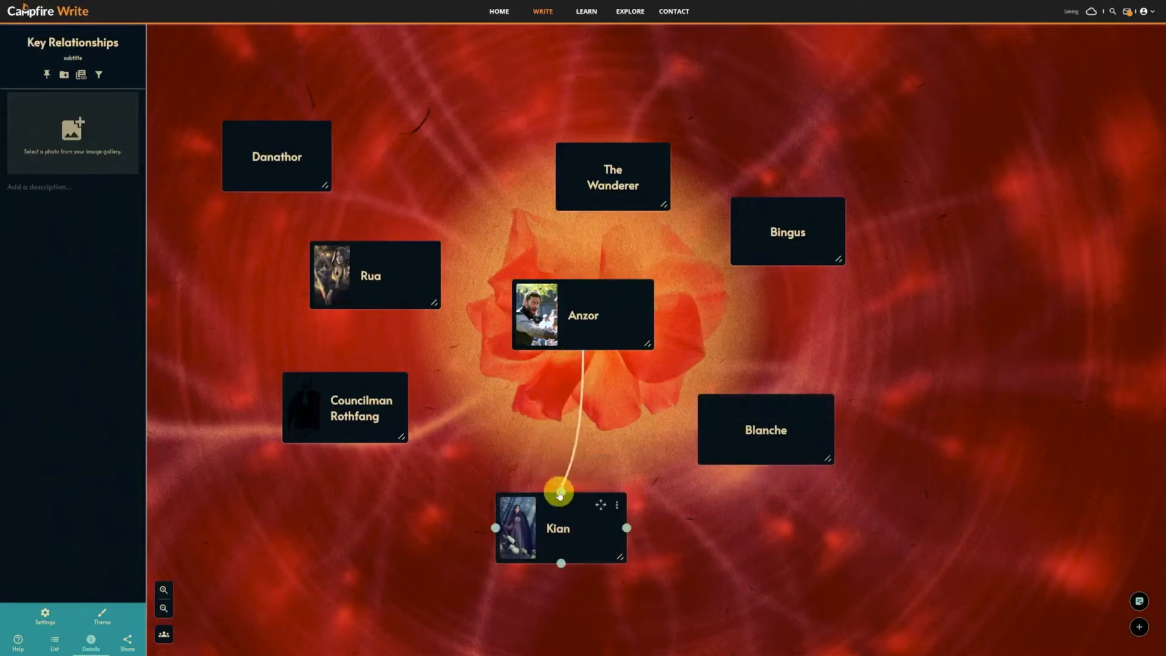
- Draw a relationship line from Anzor's connector to Kian
left_click_drag(559, 492, 693, 429)
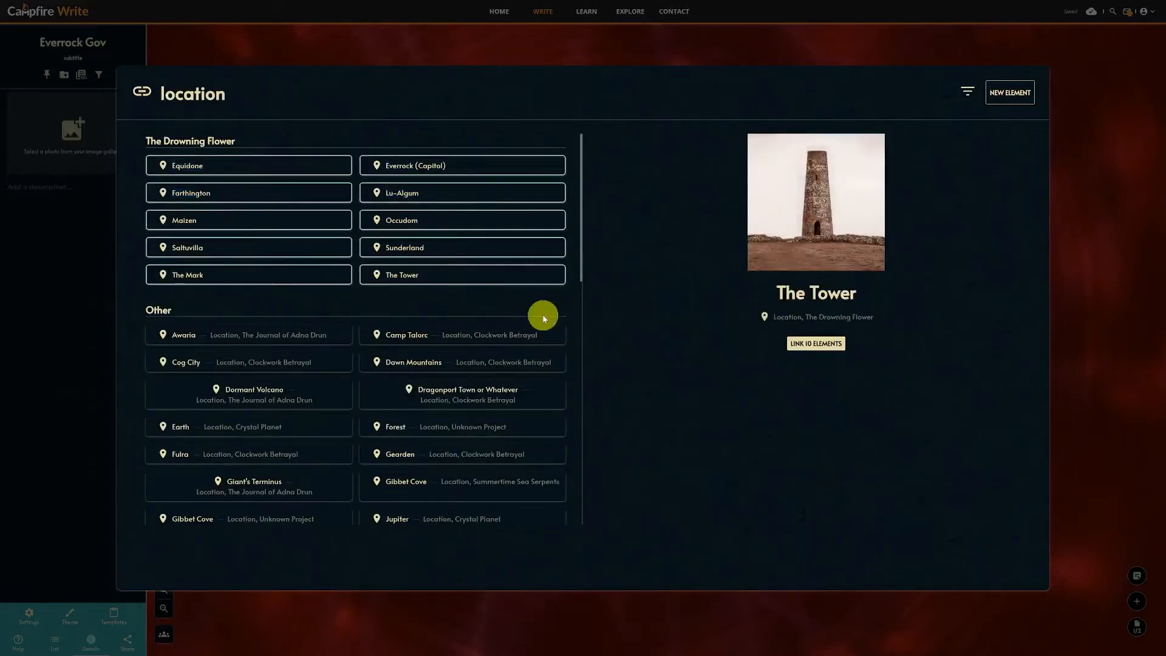
mouse_move(640, 263)
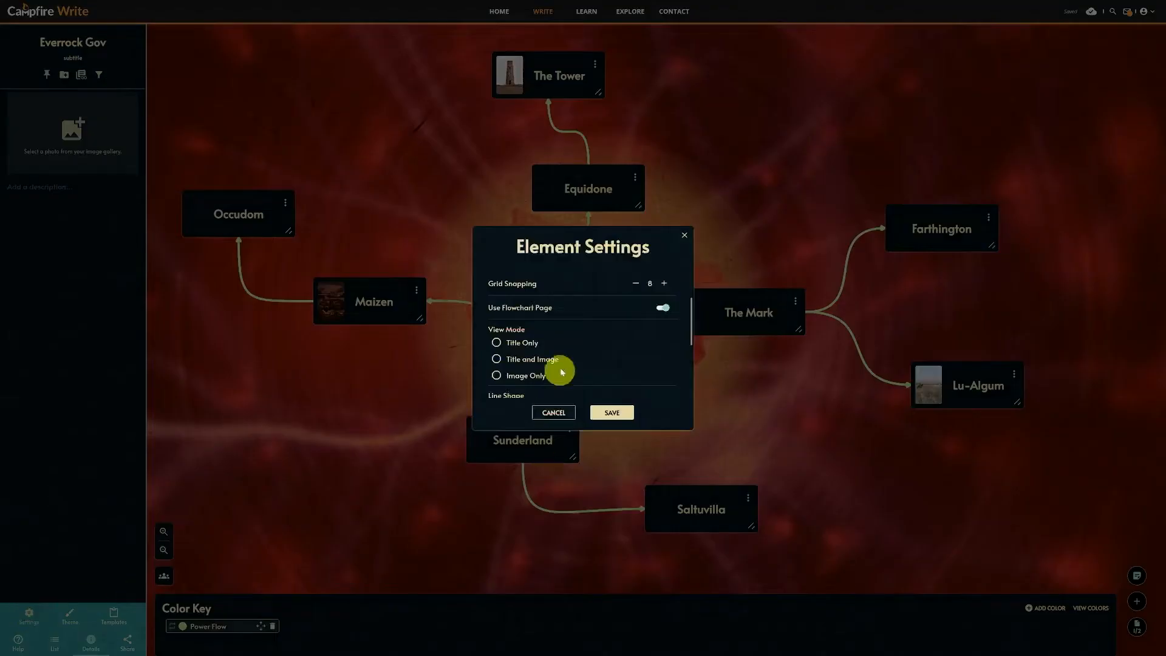
- Delete the Flowchart page from Element Settings and view the remaining information page
left_click(611, 411)
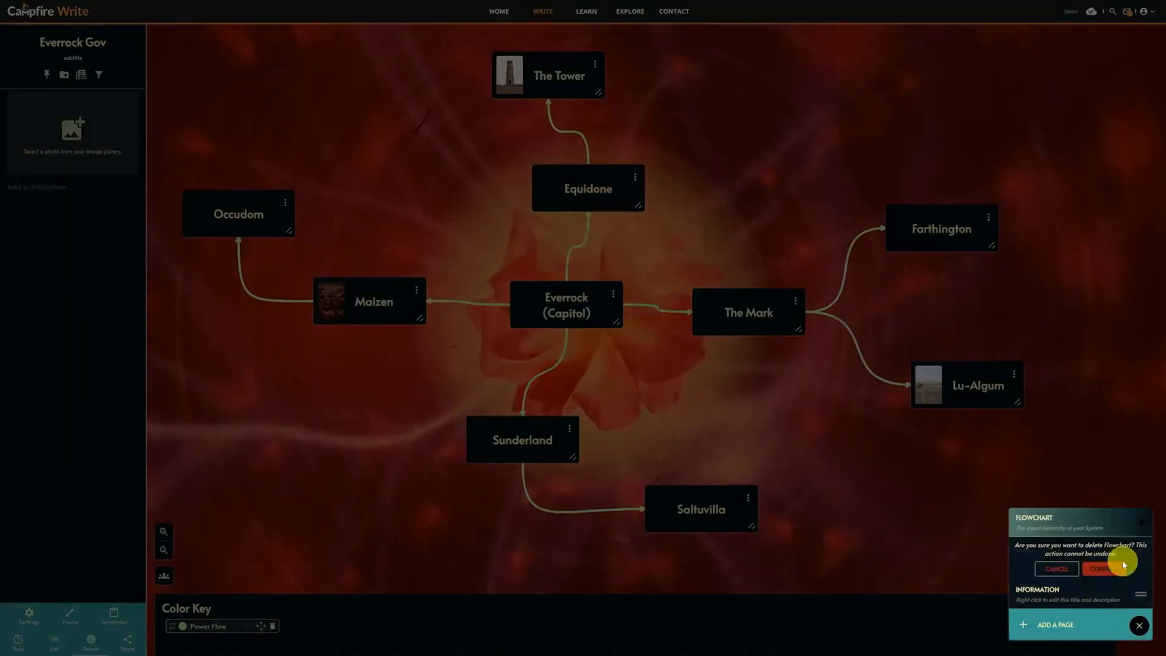
mouse_move(999, 606)
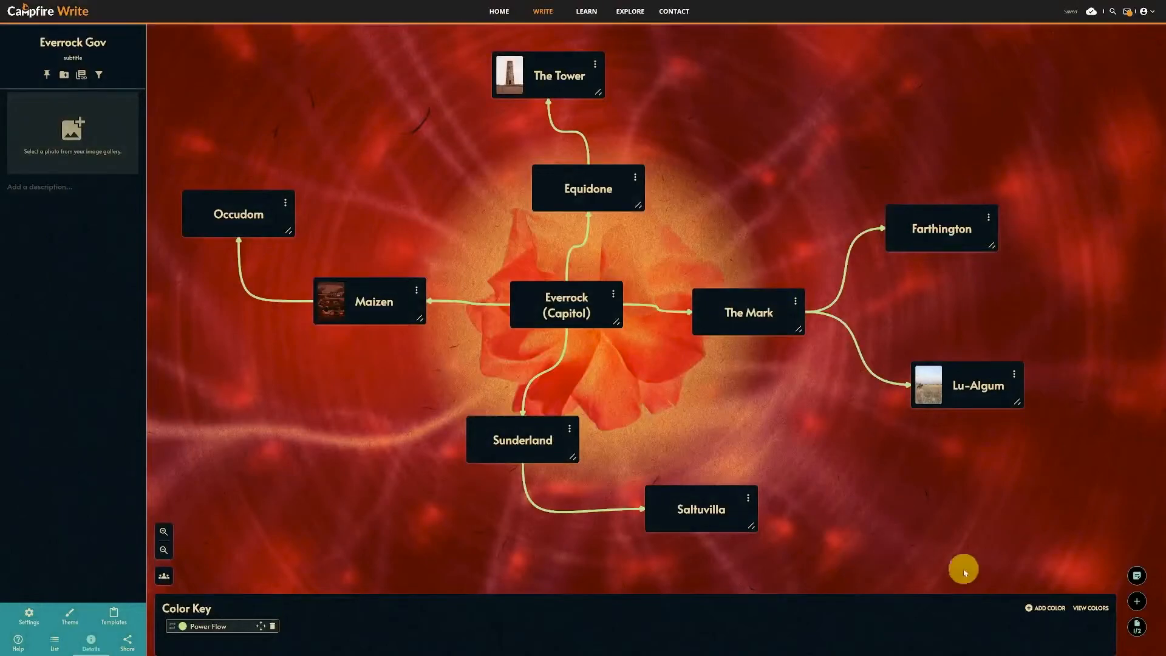
left_click(90, 643)
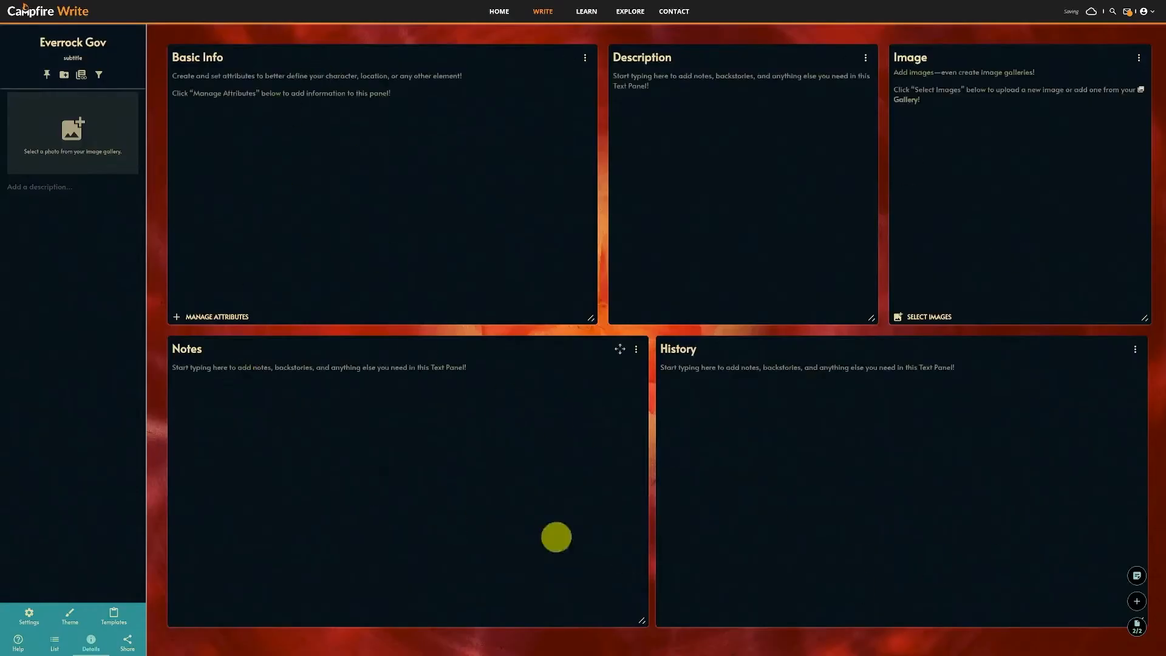
left_click(641, 12)
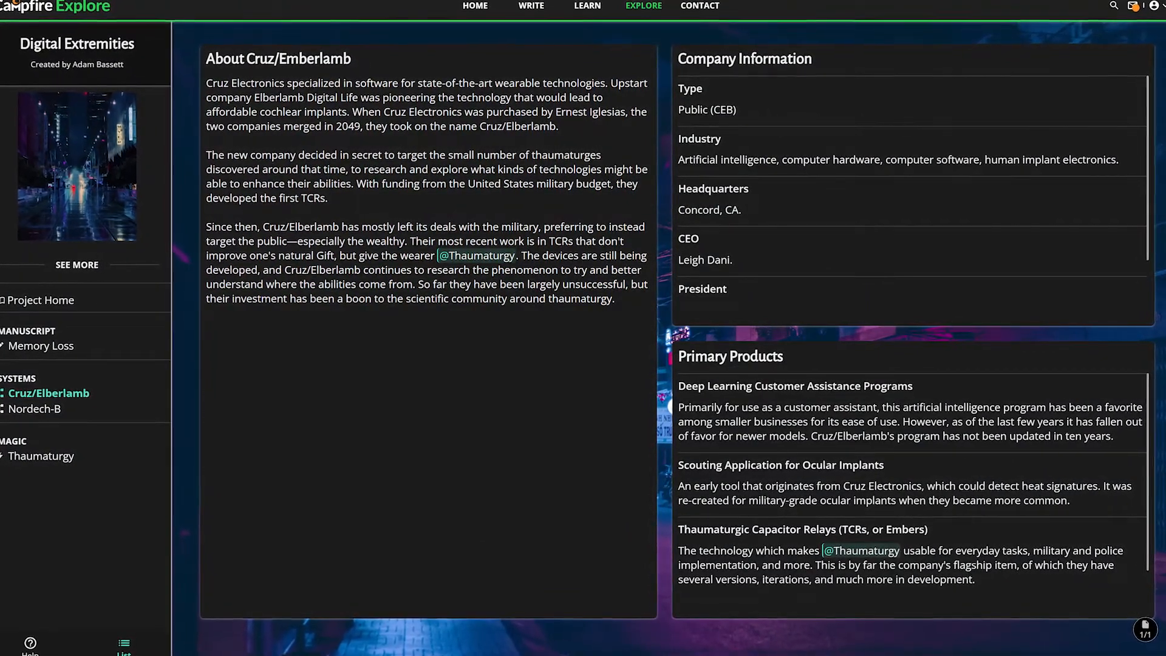
left_click(531, 5)
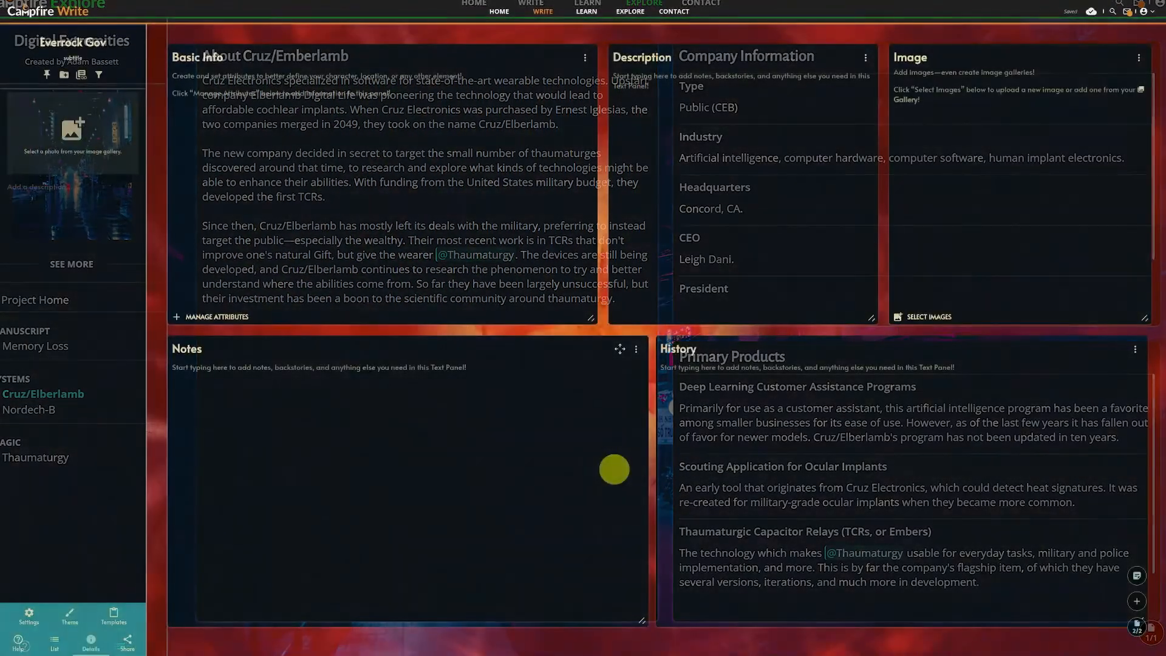